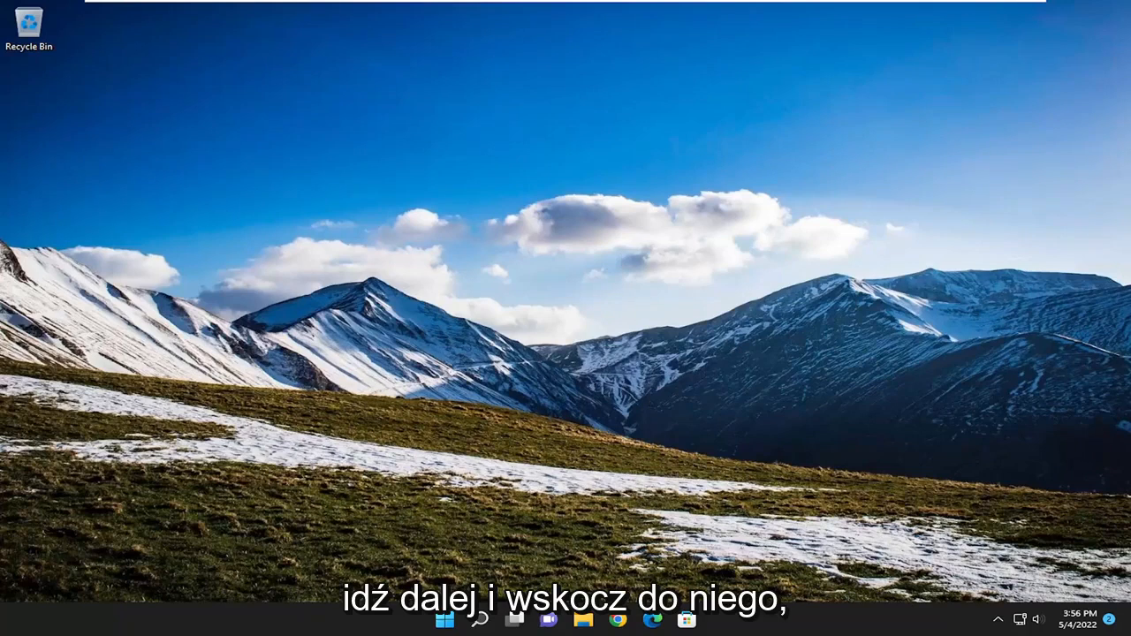
# - Search for 'regedit' and launch Registry Editor with Run as administrator
pyautogui.click(443, 619)
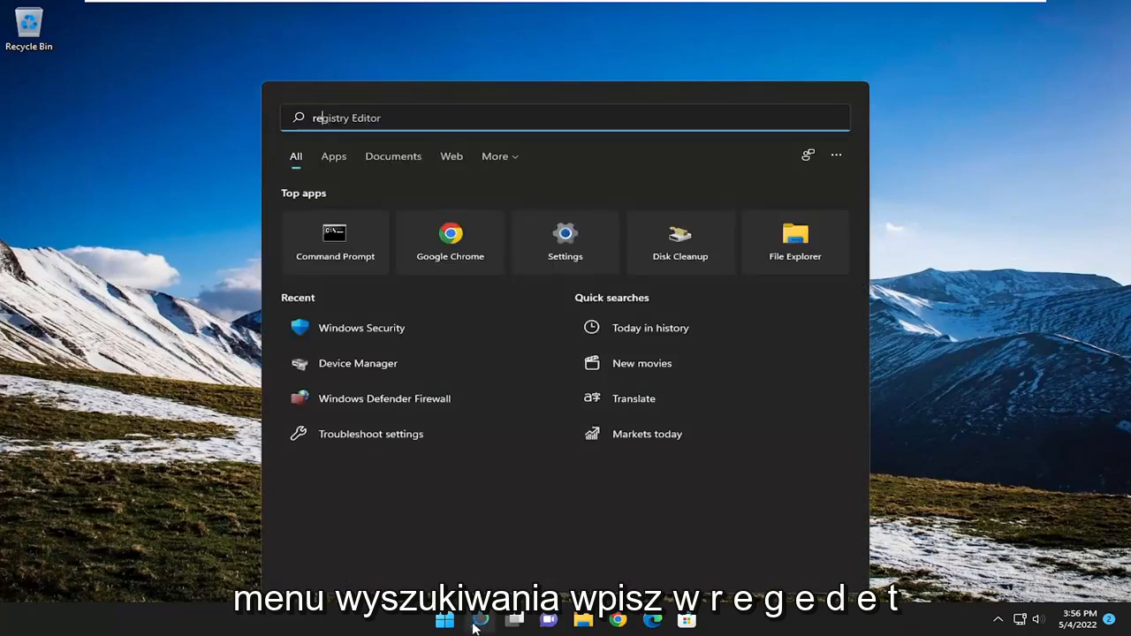
pyautogui.write('regedit')
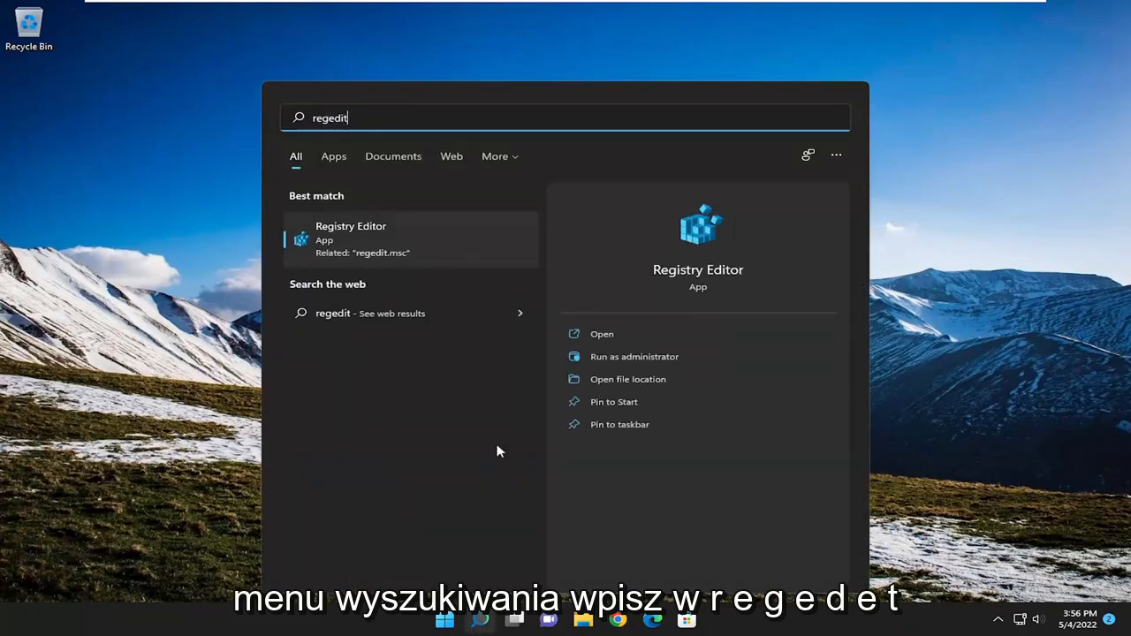
pyautogui.moveTo(388, 246)
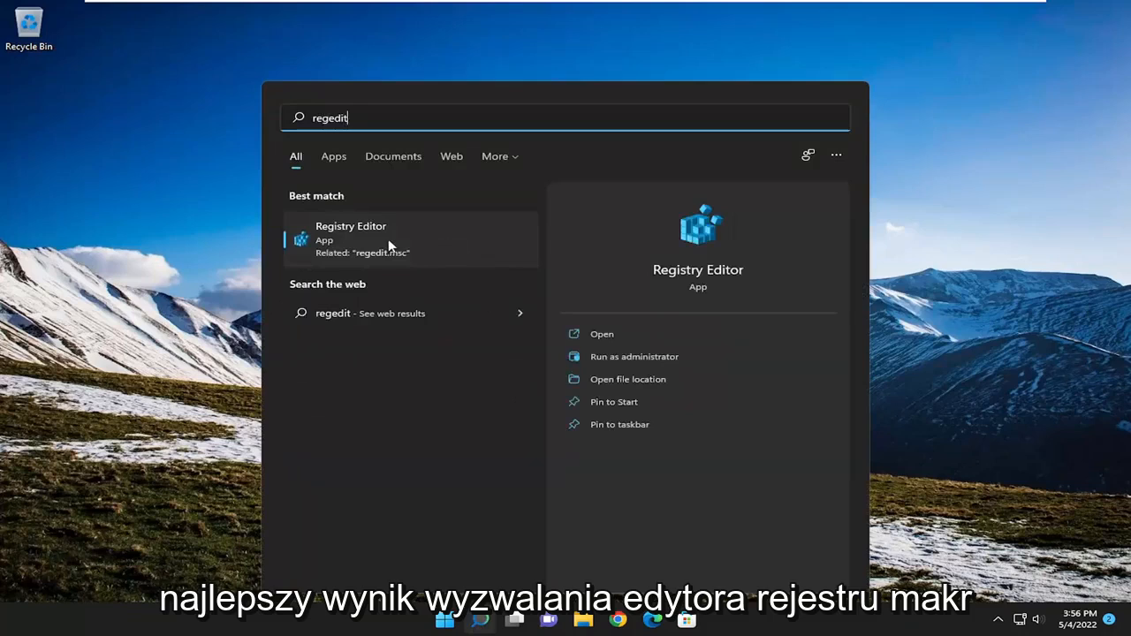
pyautogui.rightClick(389, 238)
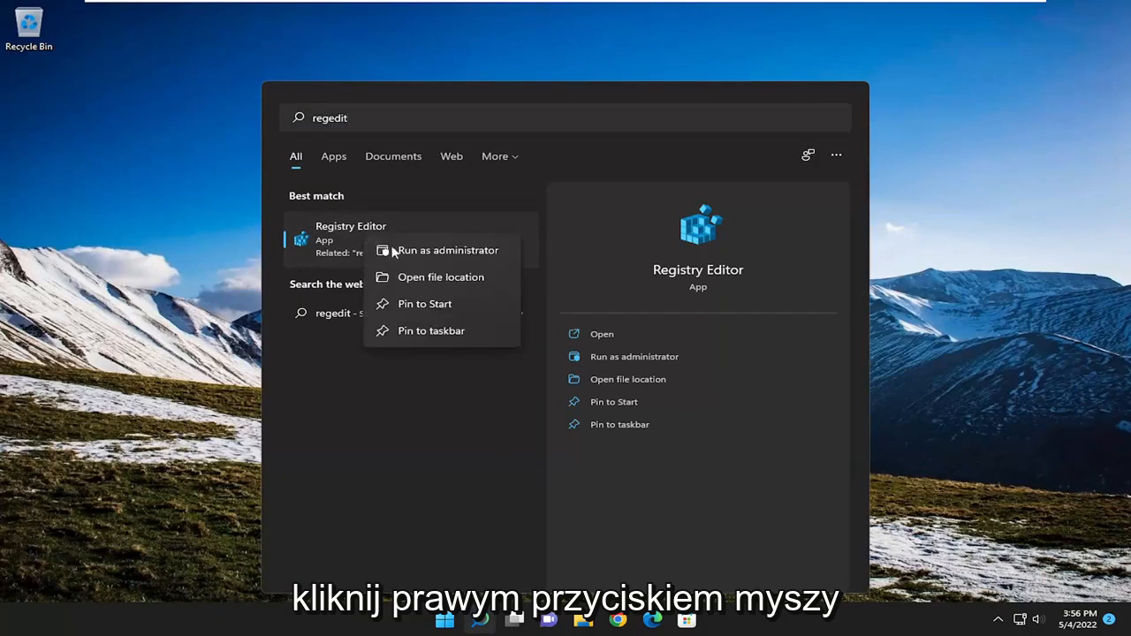
pyautogui.click(449, 251)
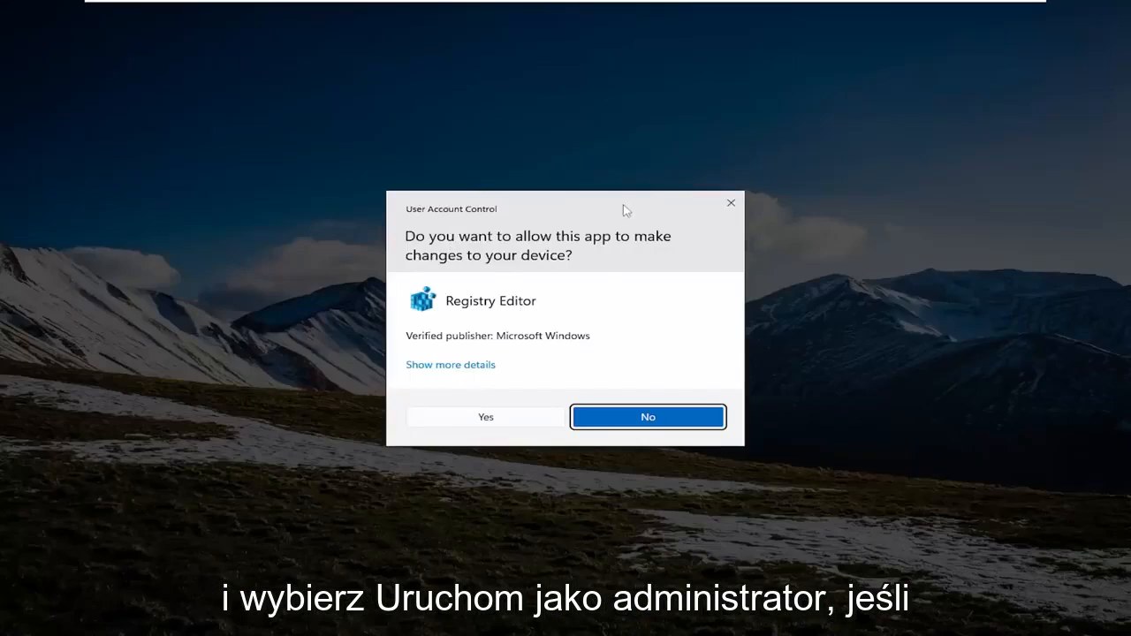
pyautogui.moveTo(493, 422)
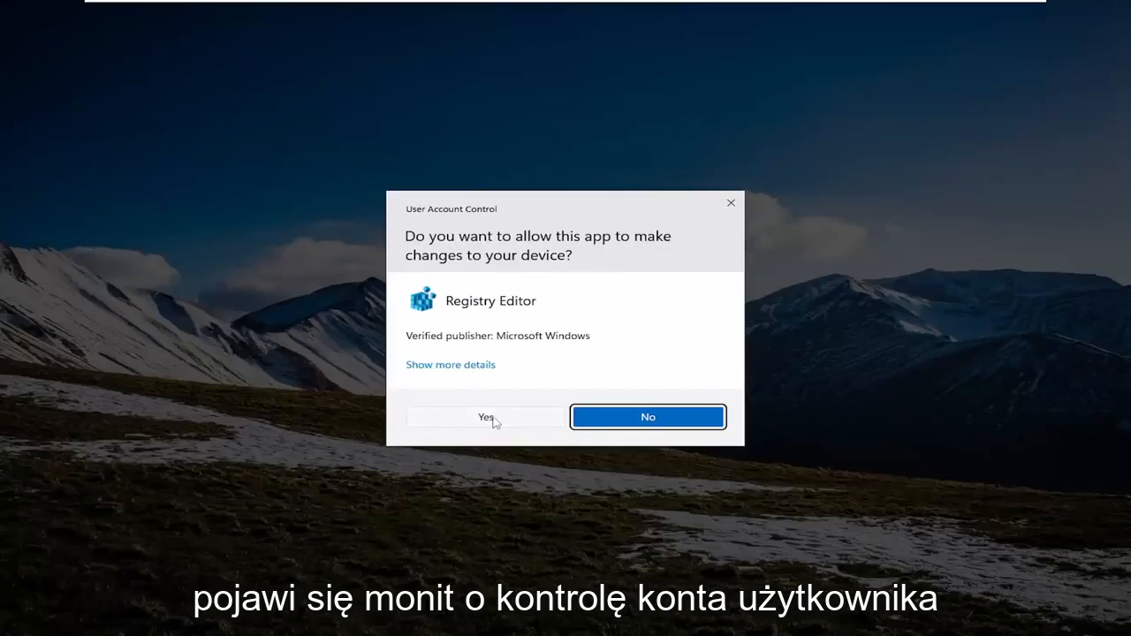
# - Allow the UAC prompt, then show and cancel the registry Export backup dialog
pyautogui.click(484, 417)
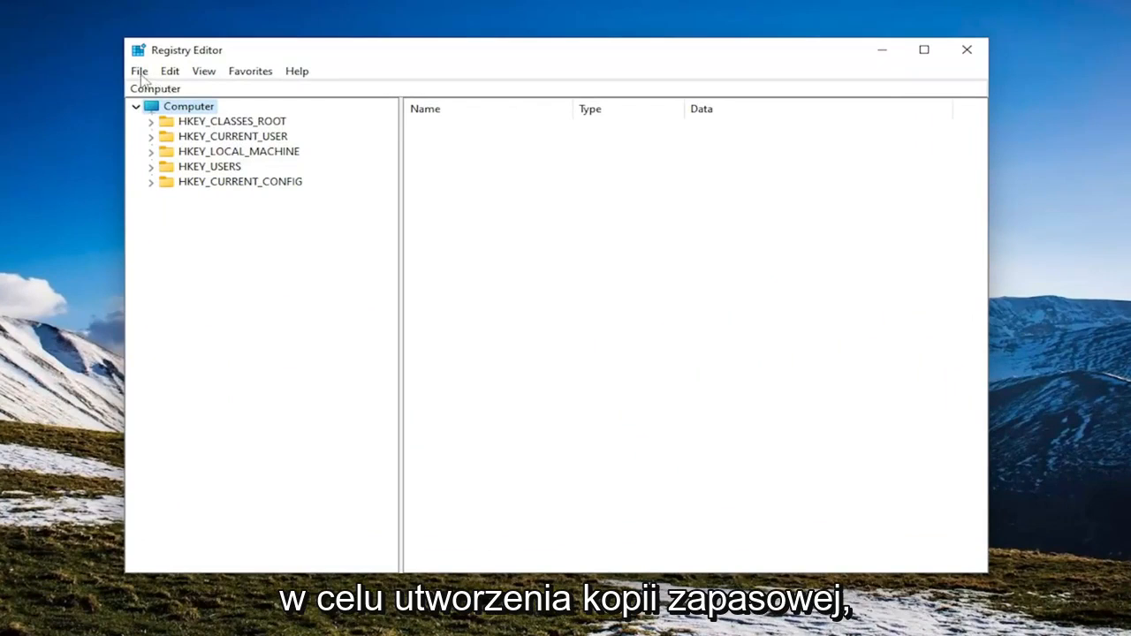
pyautogui.click(138, 71)
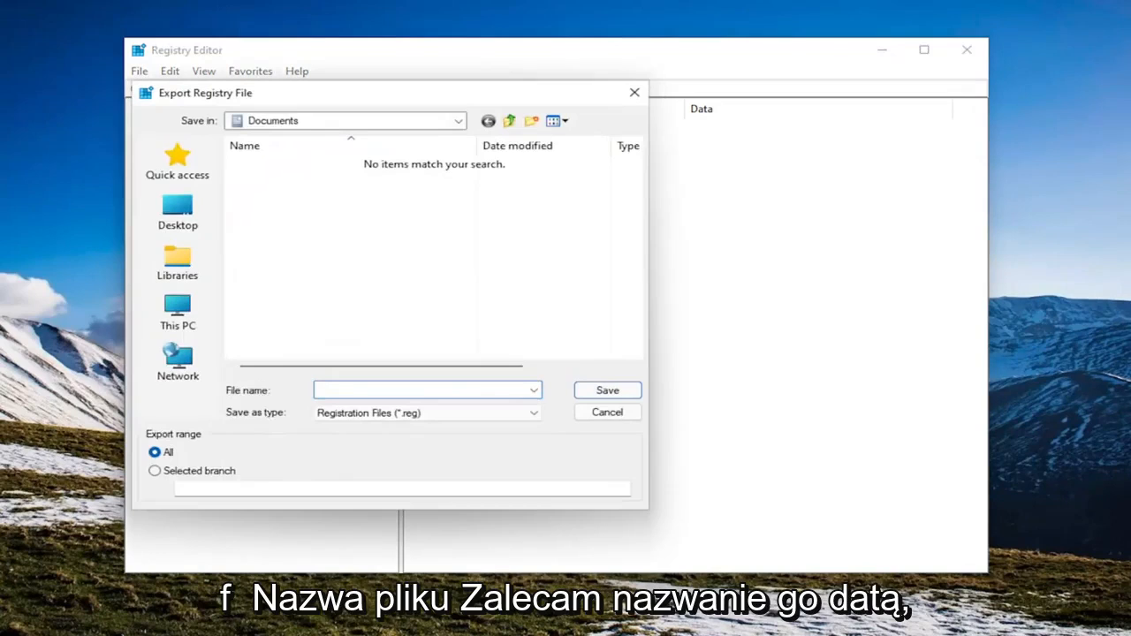
pyautogui.moveTo(228, 421)
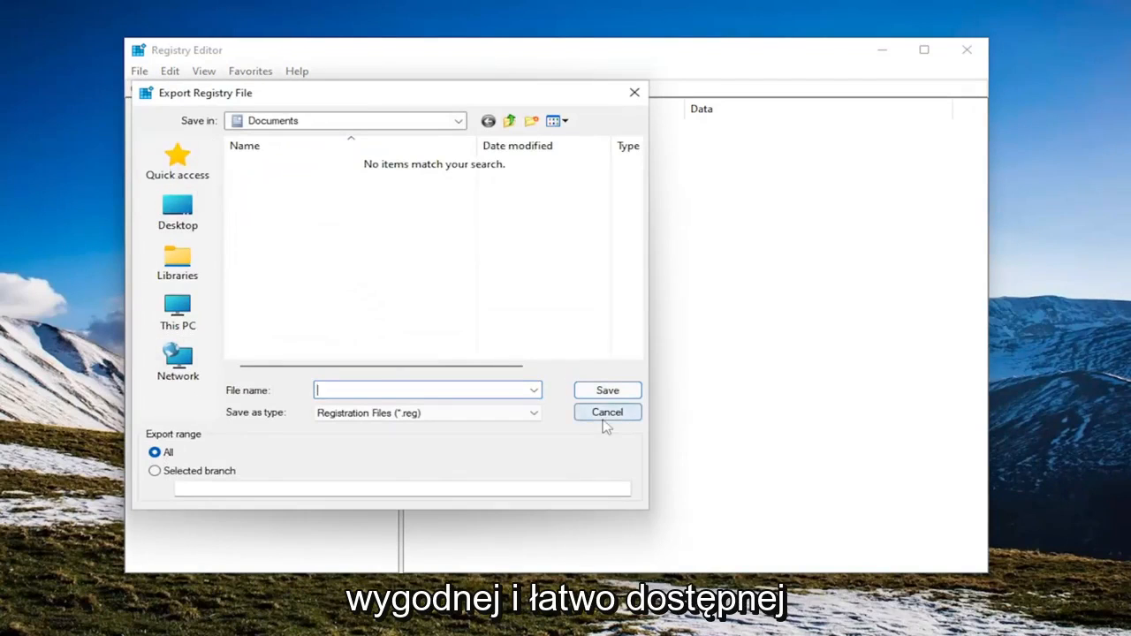
pyautogui.click(606, 412)
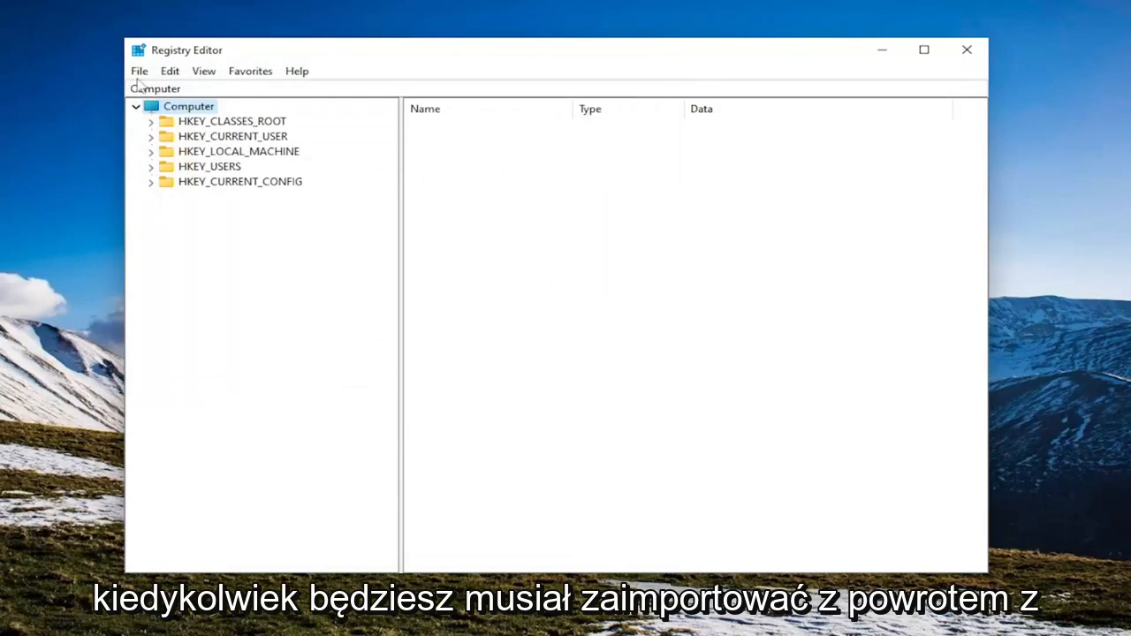
# - Show the registry Import dialog from the File menu and dismiss it
pyautogui.click(138, 71)
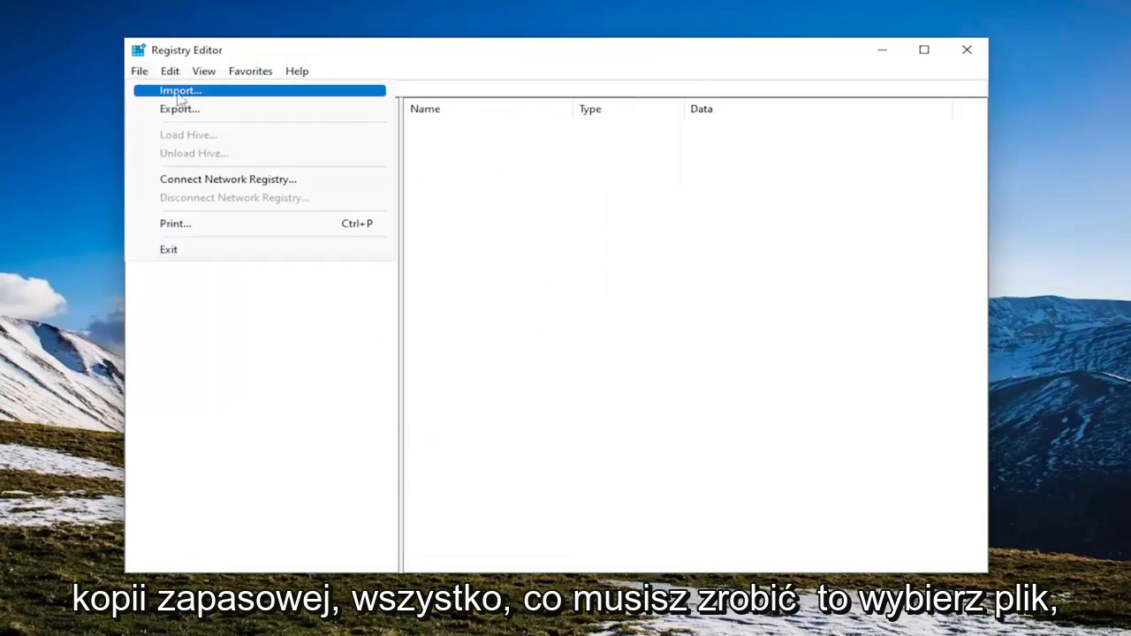
pyautogui.click(180, 90)
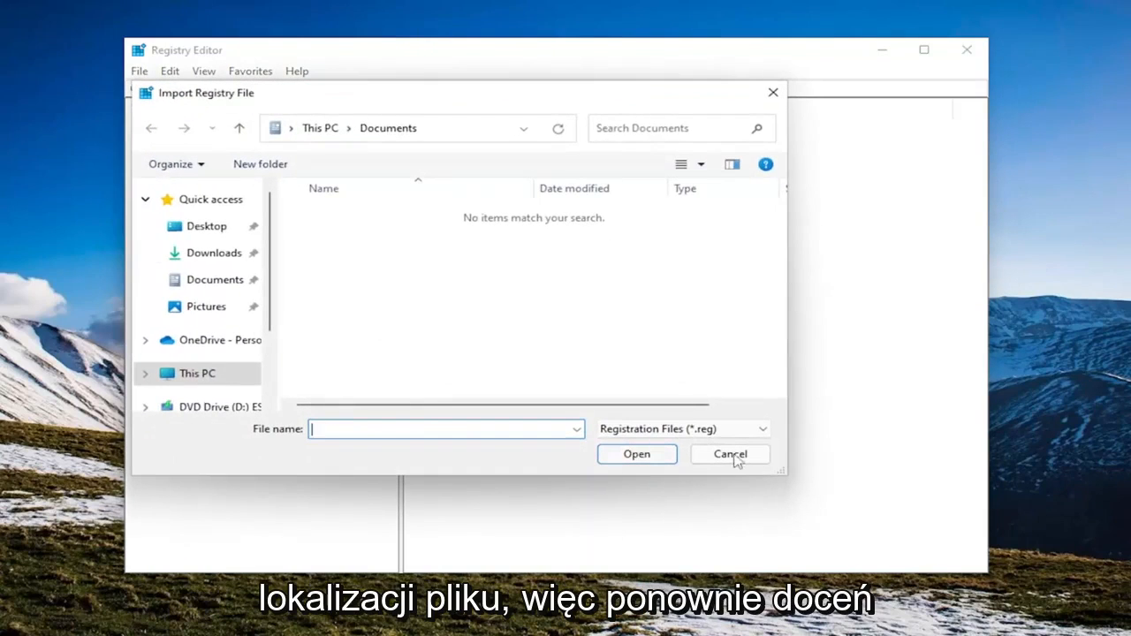
pyautogui.click(728, 453)
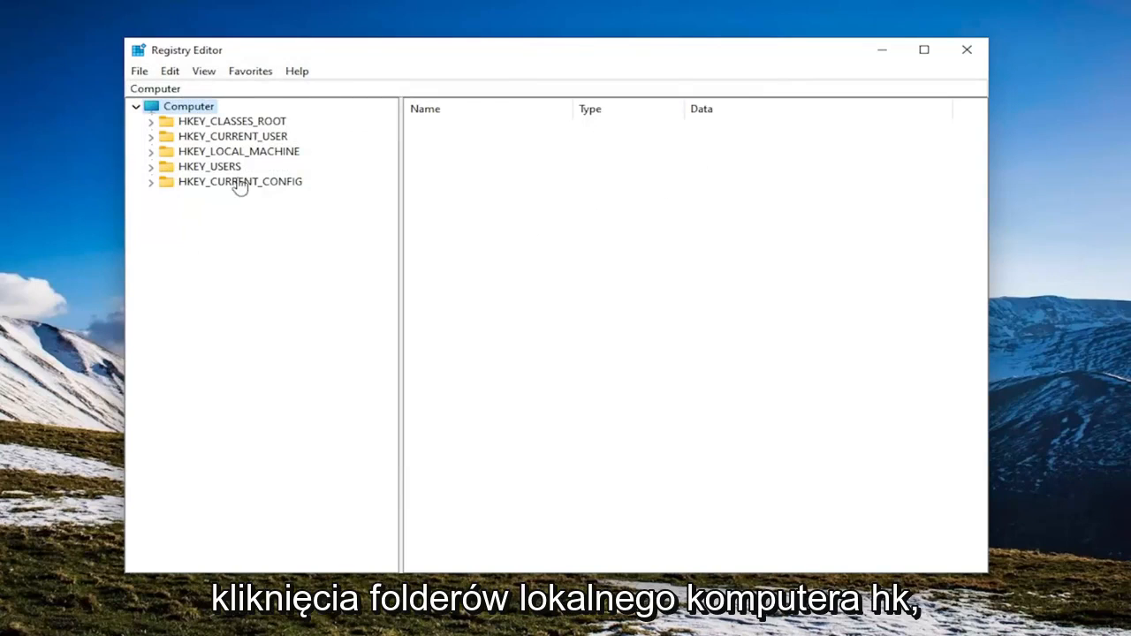
# - Navigate to HKEY_LOCAL_MACHINE\SYSTEM\CurrentControlSet\Control\Power and show its values
pyautogui.doubleClick(237, 152)
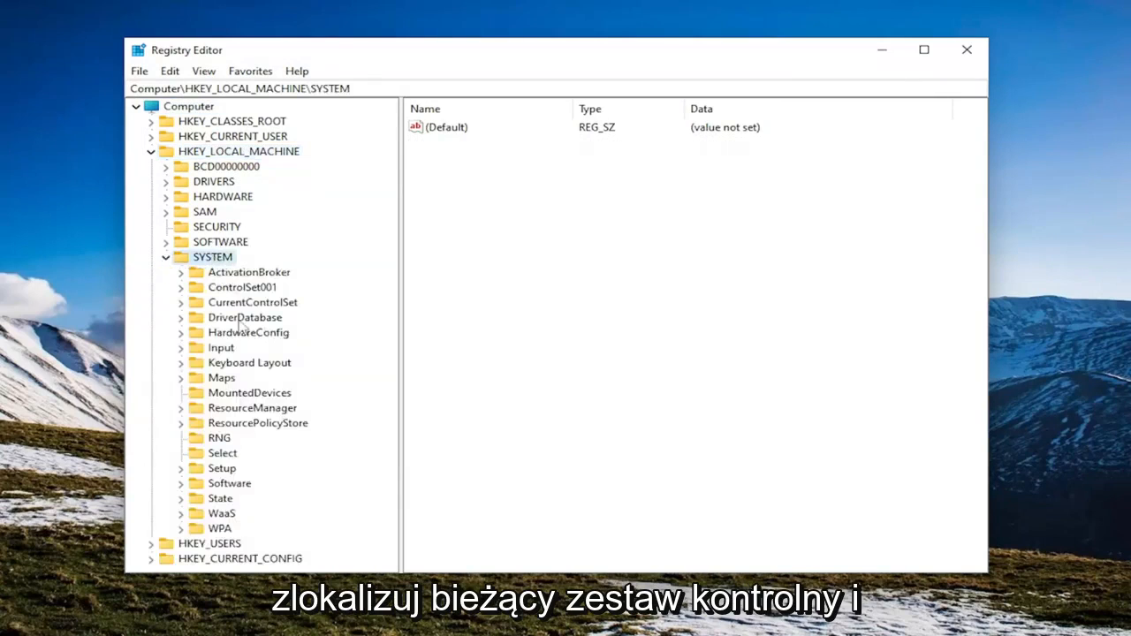
pyautogui.doubleClick(251, 303)
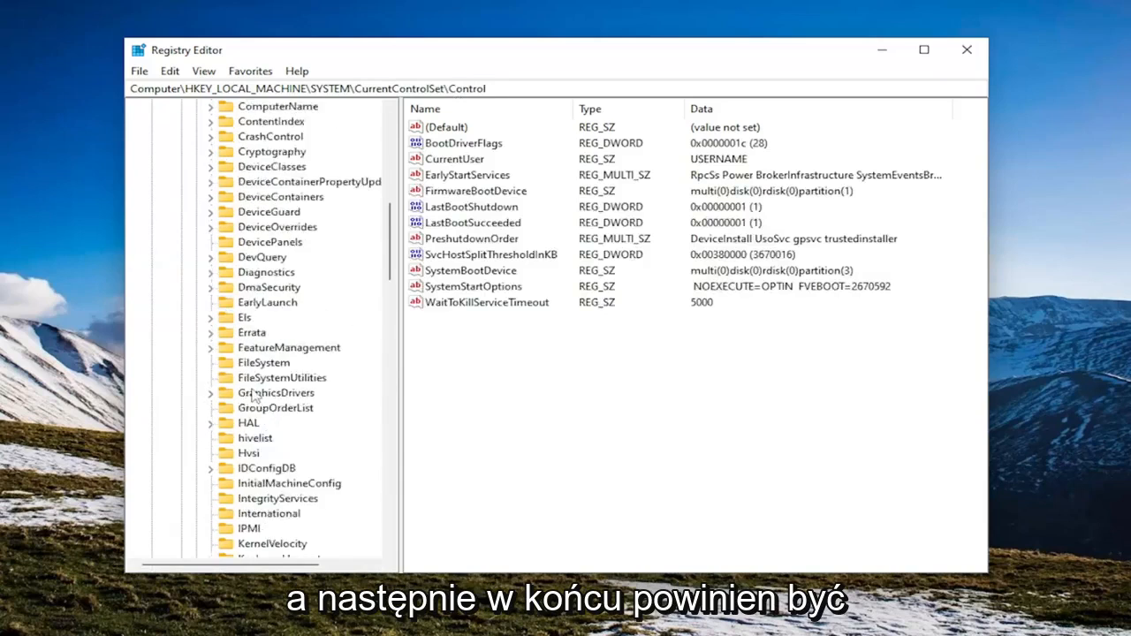
pyautogui.click(255, 406)
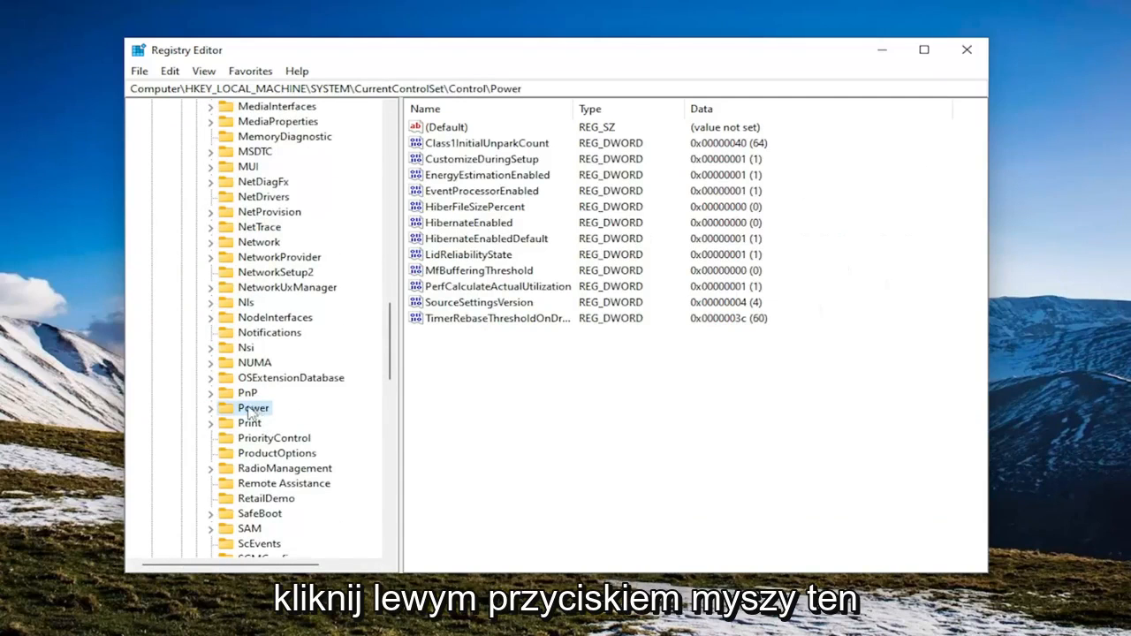
# - Create a new DWORD (32-bit) value in the Power key named CsEnabled
pyautogui.rightClick(495, 363)
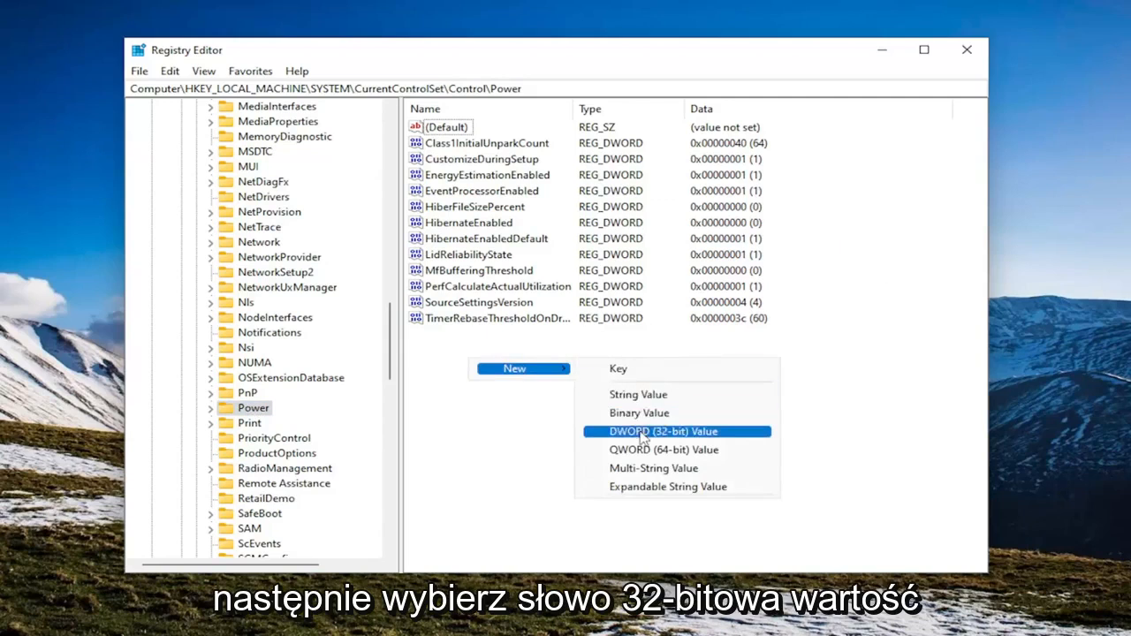
pyautogui.click(661, 432)
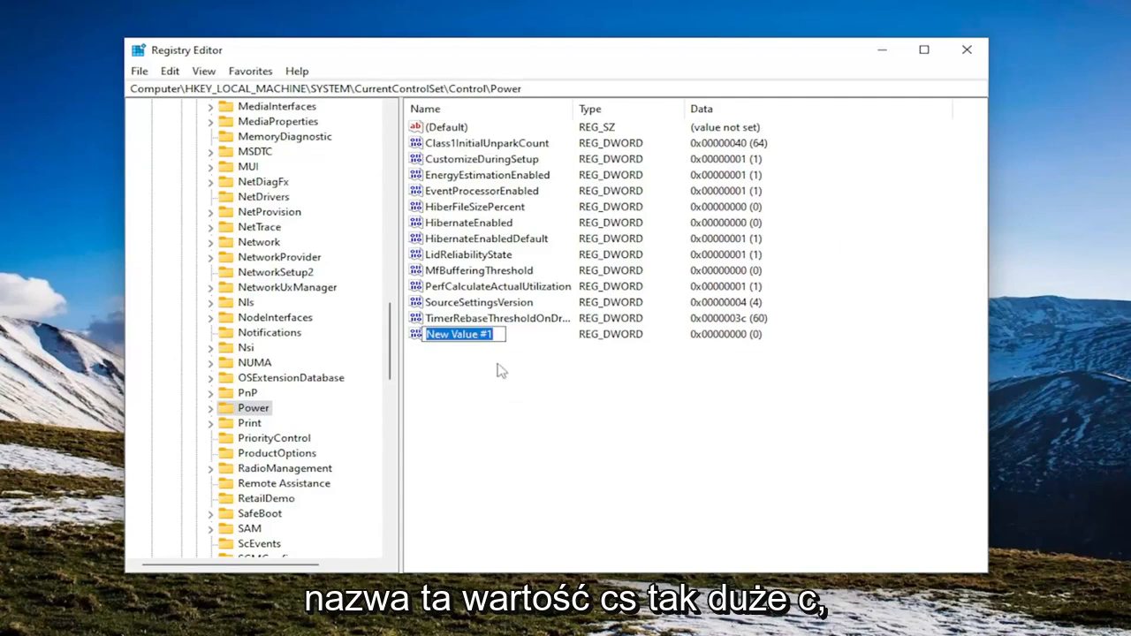
pyautogui.write('CsEnabl')
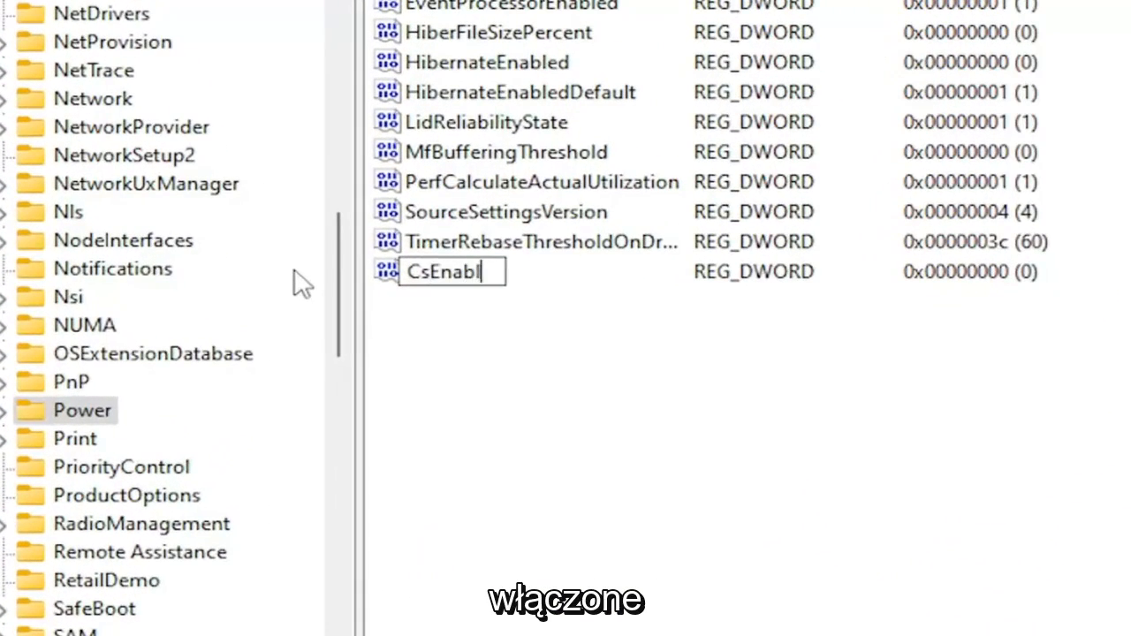
pyautogui.write('ed')
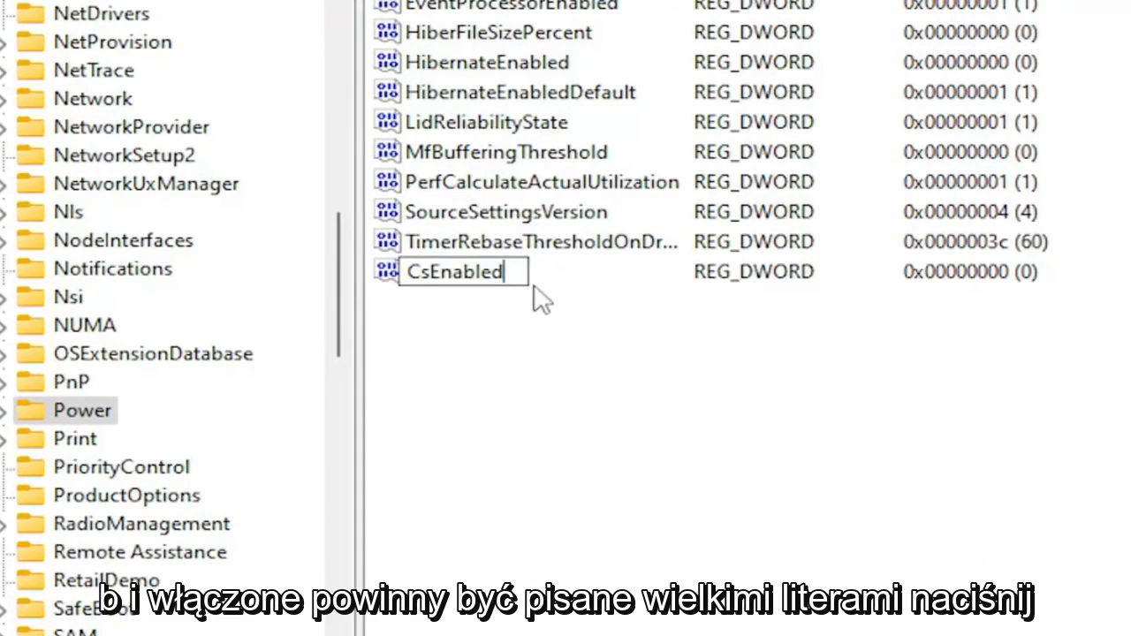
pyautogui.press('Return')
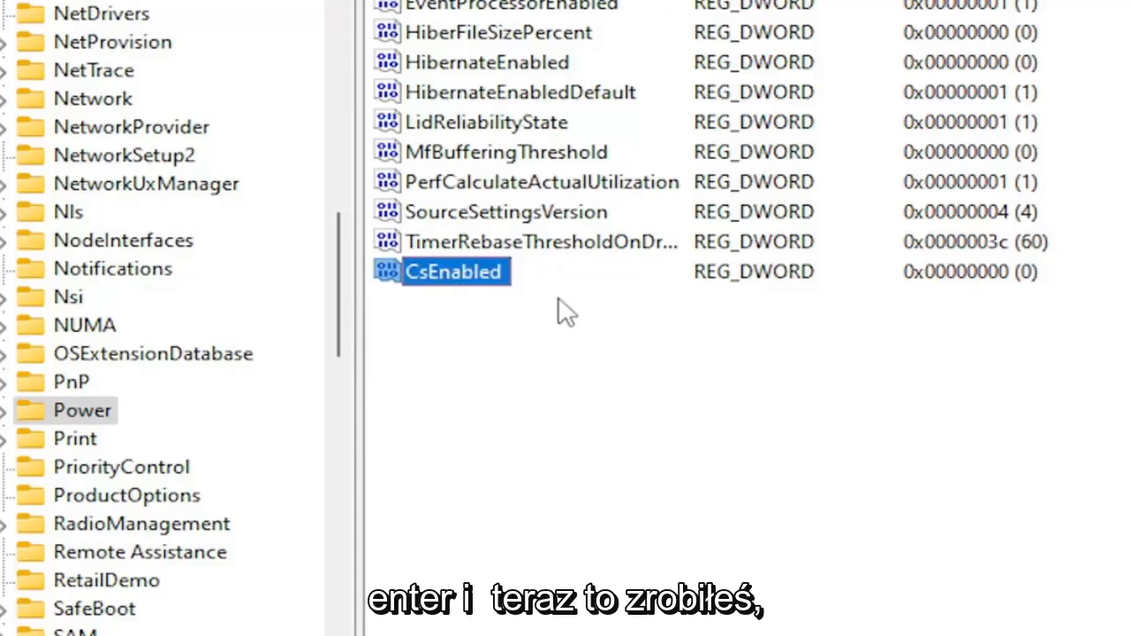
# - Edit CsEnabled and save its value data as 1 in hexadecimal
pyautogui.doubleClick(452, 272)
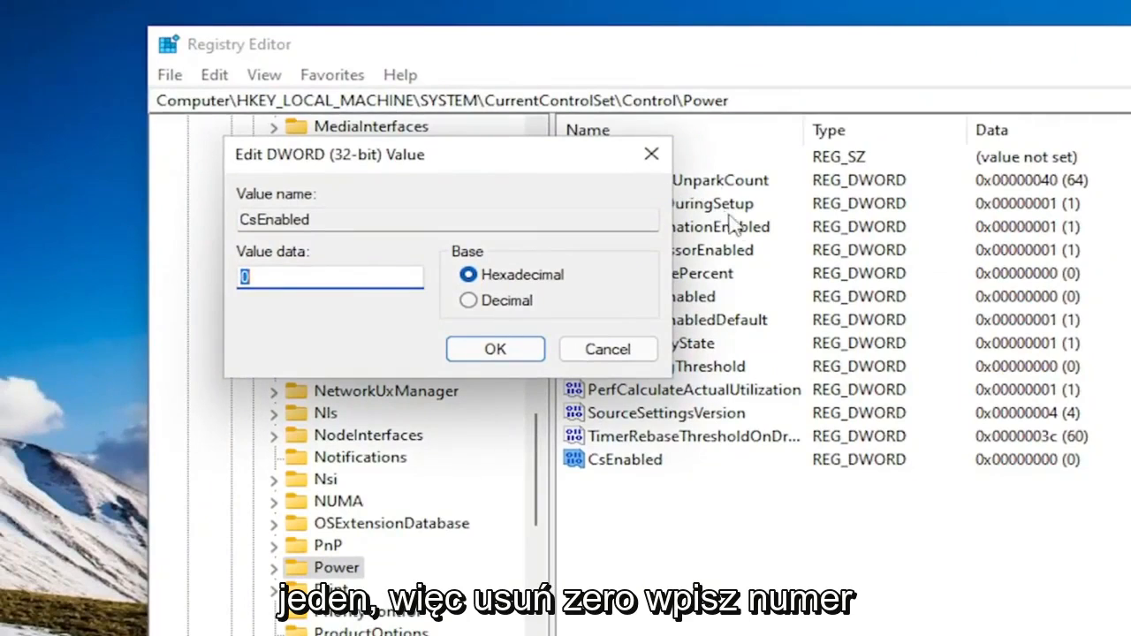
pyautogui.write('1')
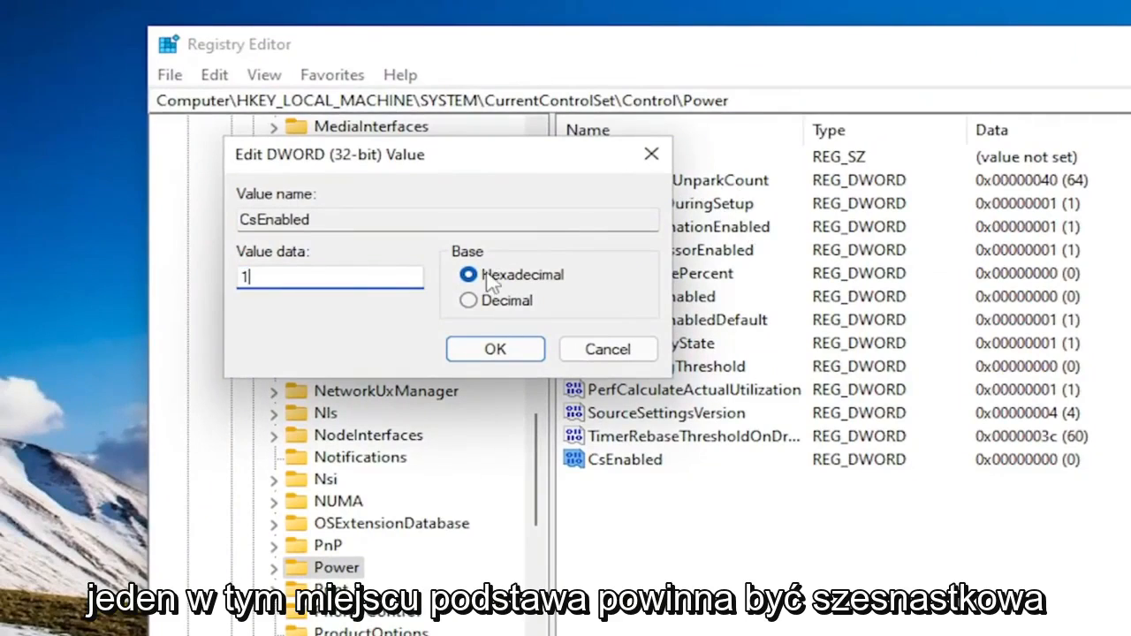
pyautogui.click(495, 348)
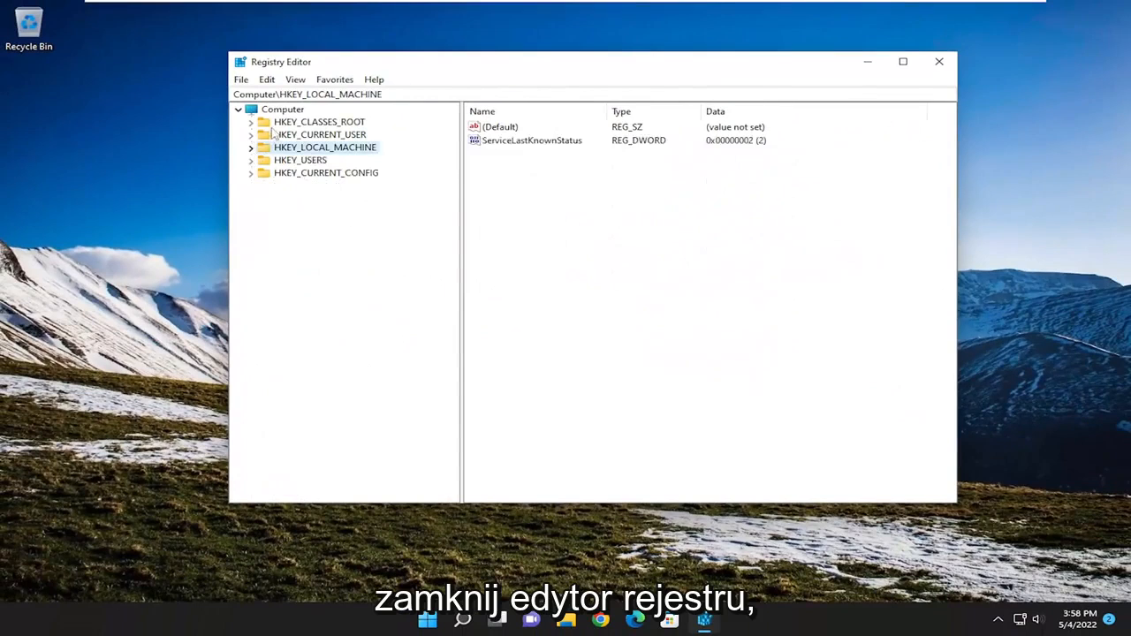
# - Close Registry Editor and restart the PC from the Start menu
pyautogui.click(938, 60)
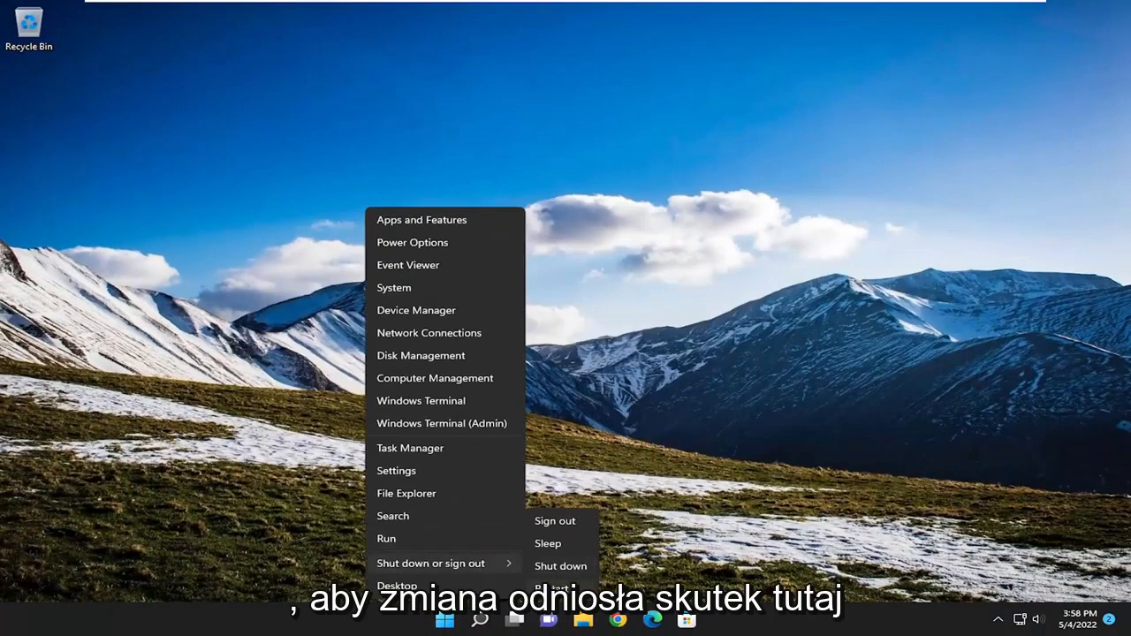
pyautogui.click(555, 519)
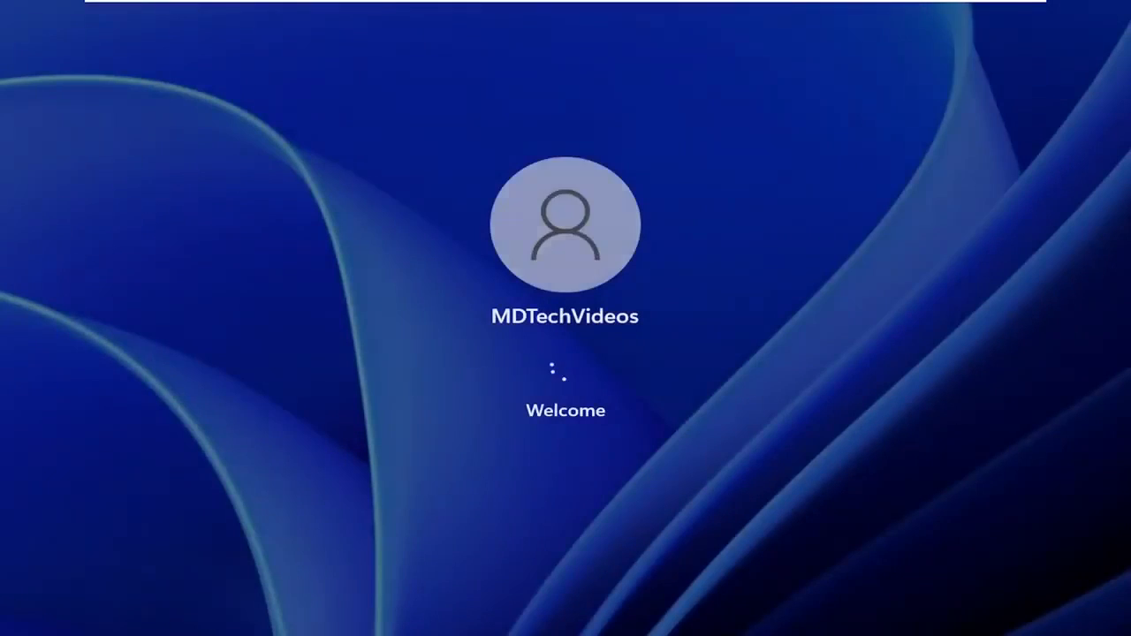